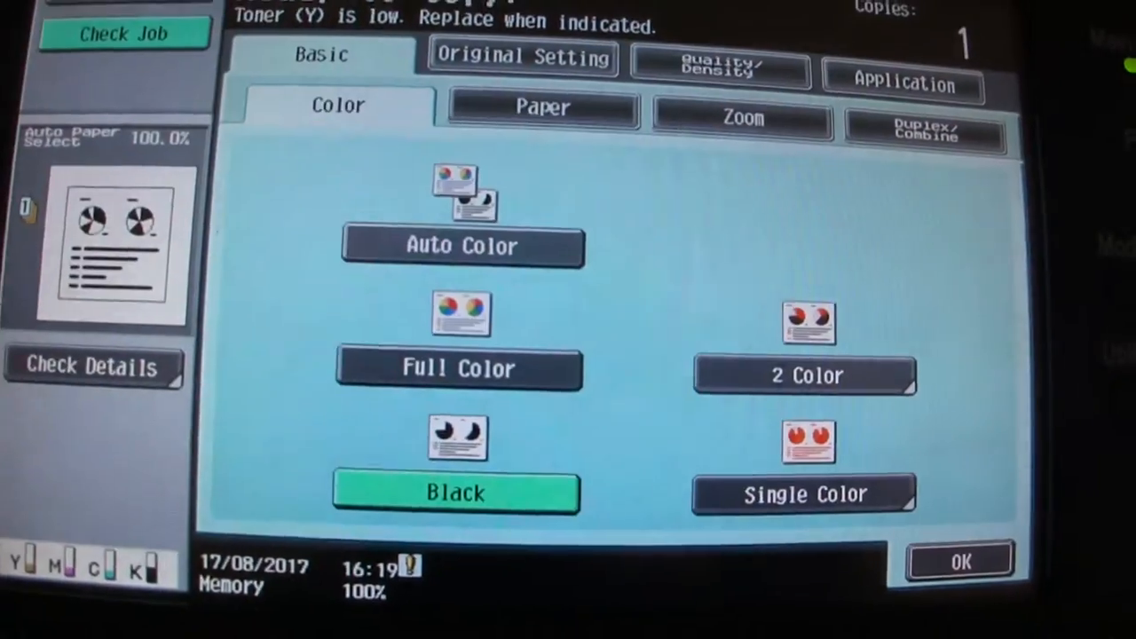
Set the copy colour to Full Color and review Original Setting and Quality/Density before the Application functions
{"action": "left_click", "coordinate": [959, 561]}
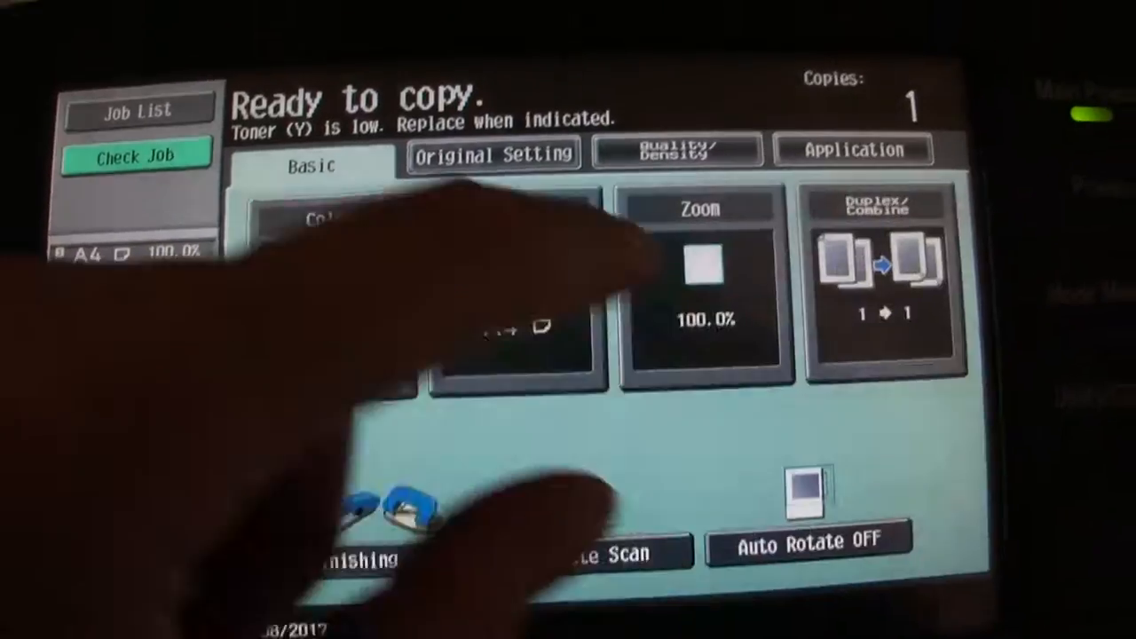
{"action": "left_click", "coordinate": [493, 153]}
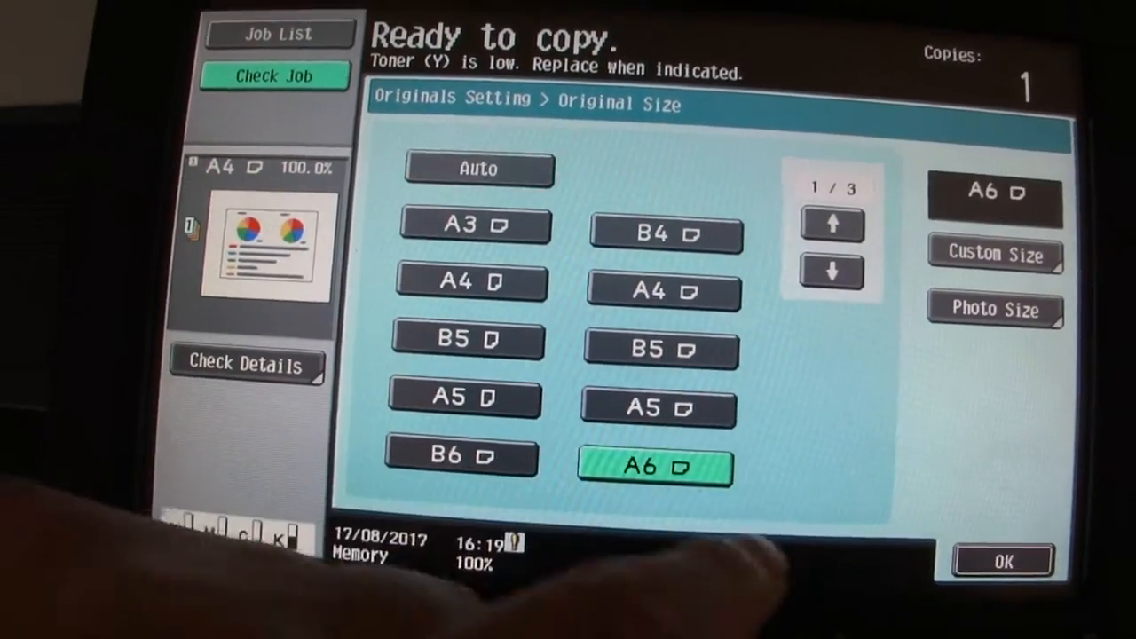
{"action": "left_click", "coordinate": [1005, 559]}
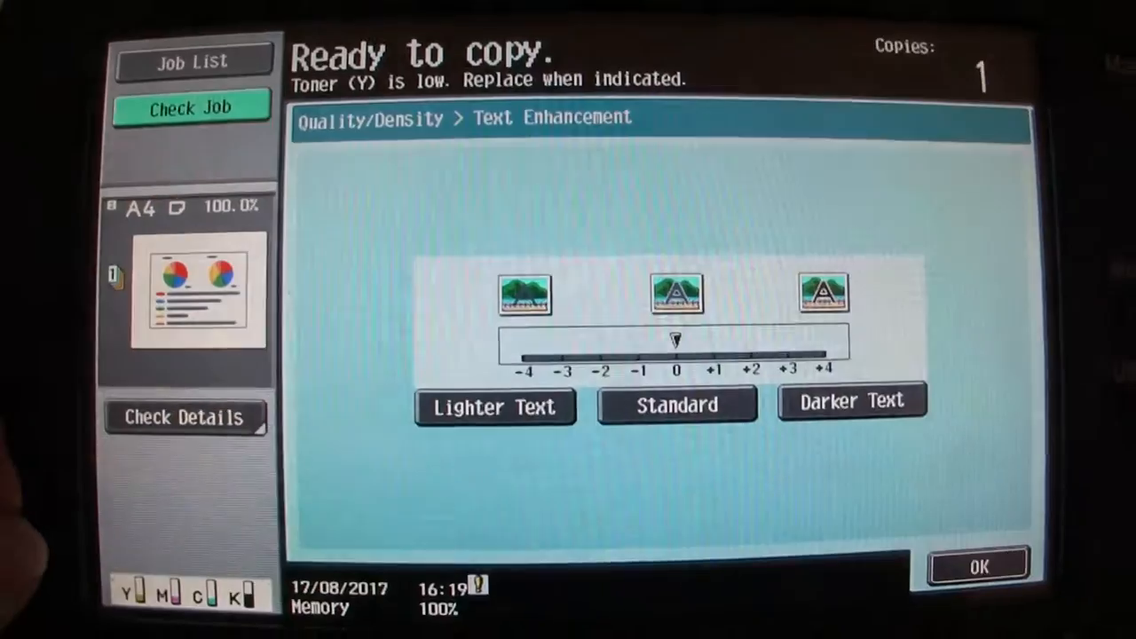
{"action": "left_click", "coordinate": [852, 394]}
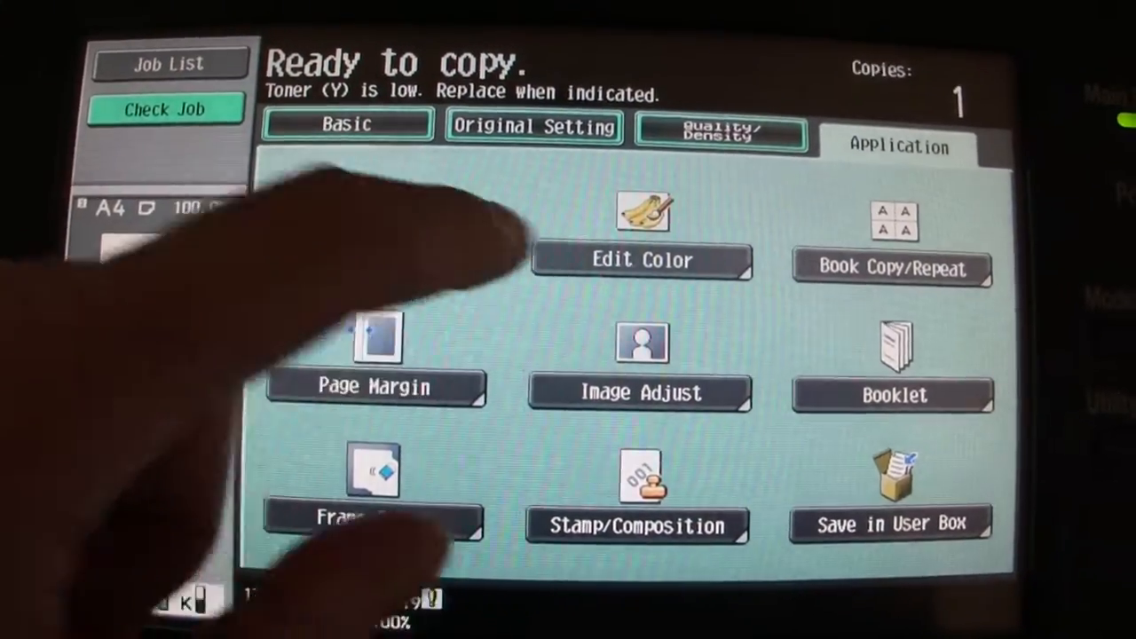
Set the copy's background colour to Plum from the second page of Background Color choices
{"action": "left_click", "coordinate": [641, 259]}
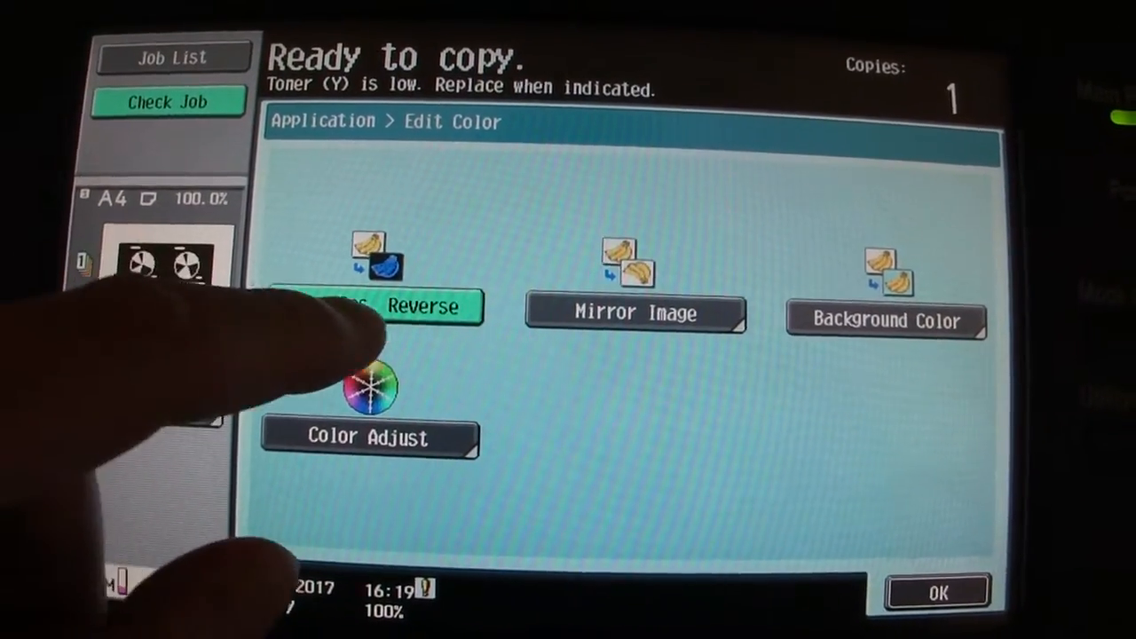
{"action": "left_click", "coordinate": [886, 316]}
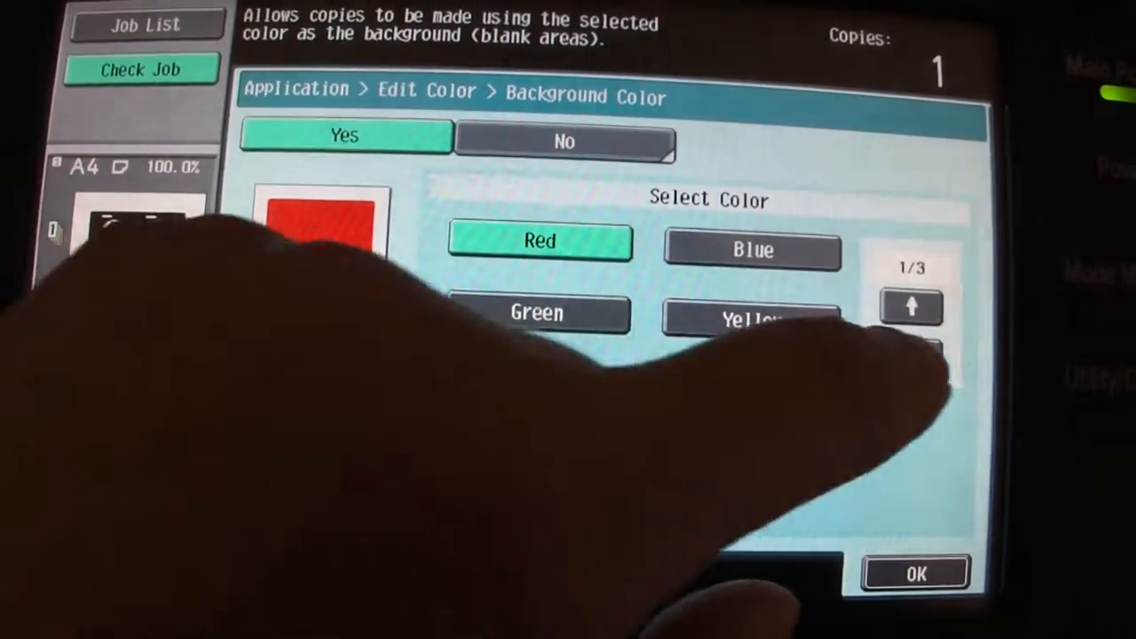
{"action": "left_click", "coordinate": [913, 351]}
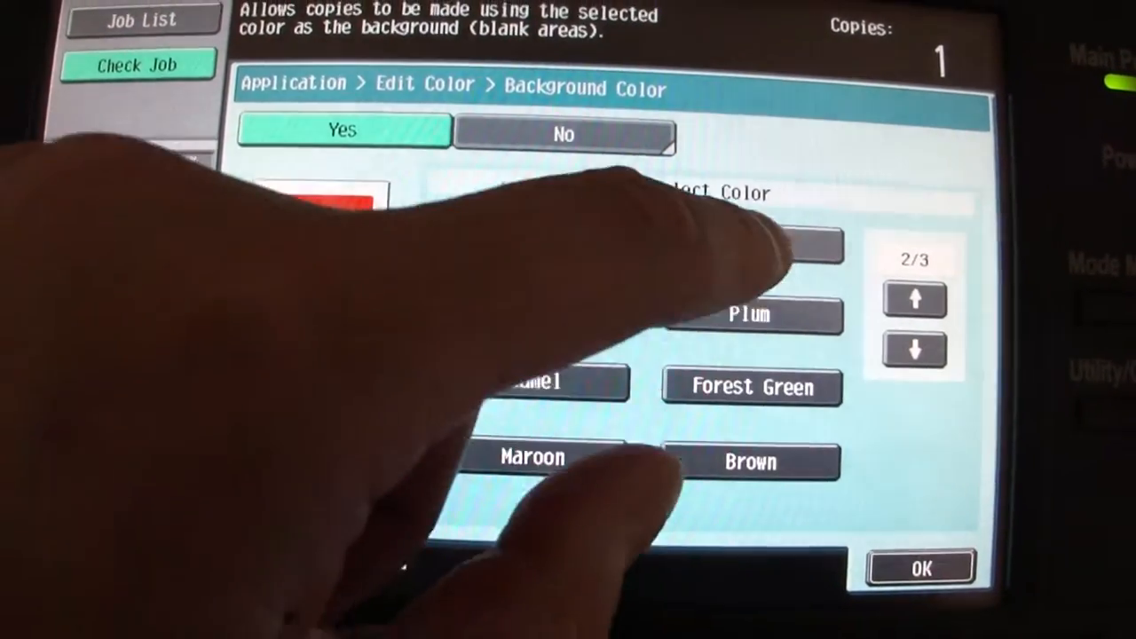
{"action": "left_click", "coordinate": [746, 323]}
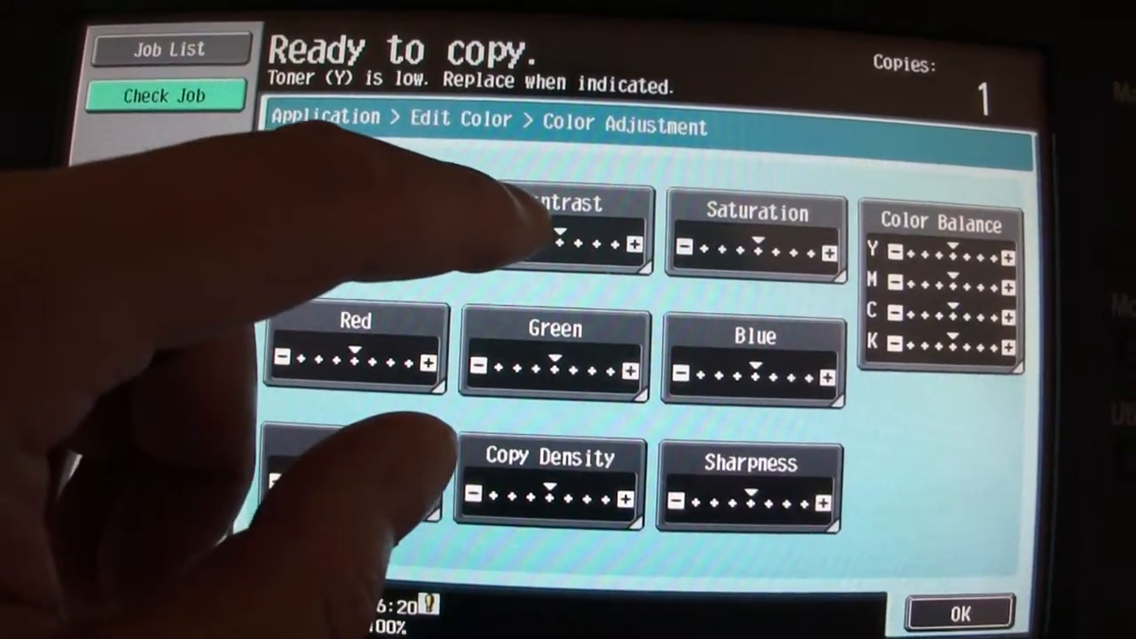
Adjust contrast, saturation, hue and sharpness in Color Adjustment and confirm the changes
{"action": "left_click", "coordinate": [577, 222]}
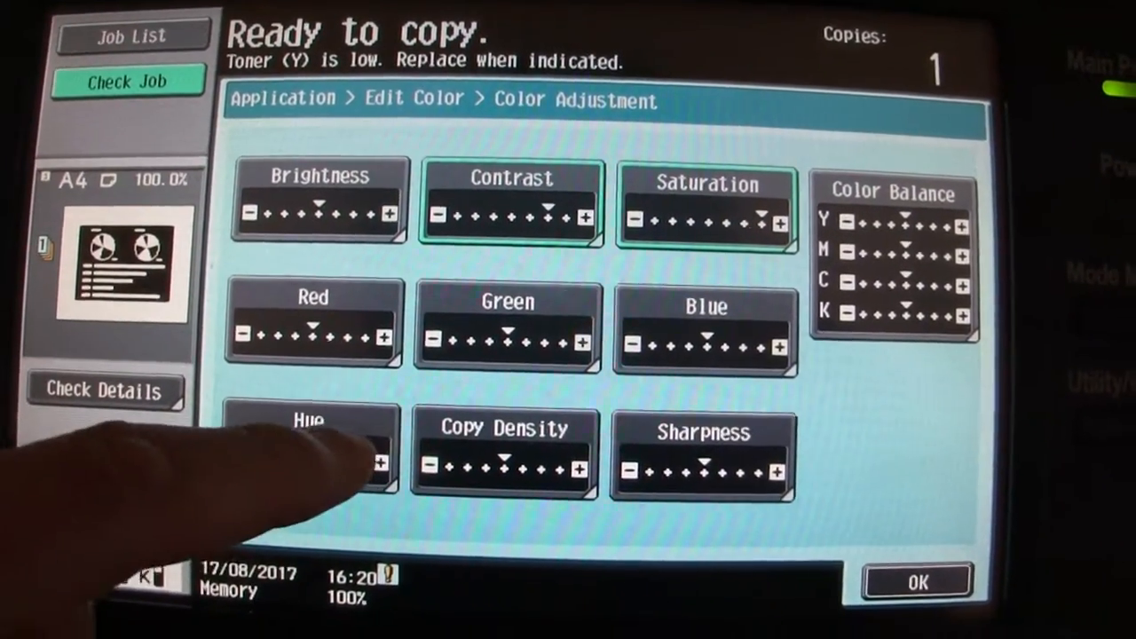
{"action": "left_click", "coordinate": [305, 447]}
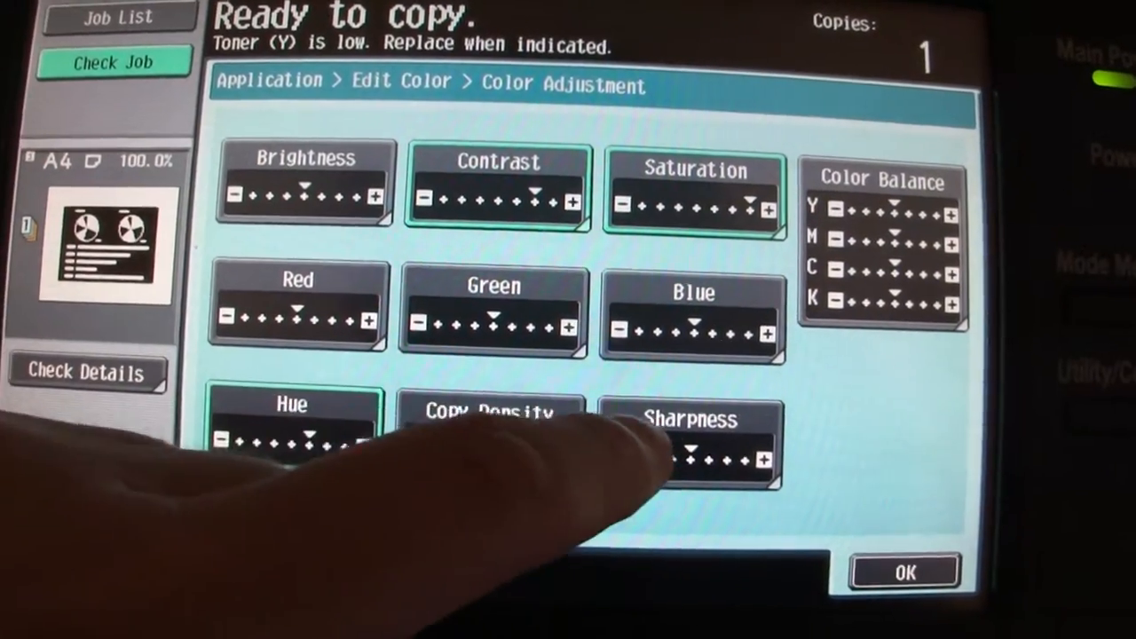
{"action": "left_click", "coordinate": [493, 417]}
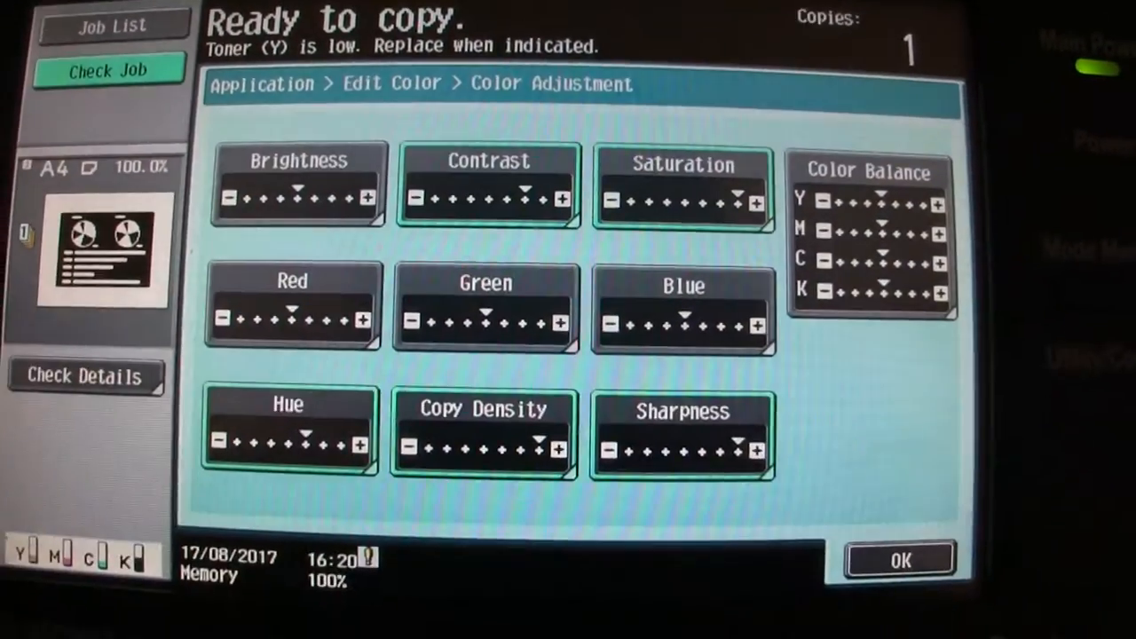
{"action": "left_click", "coordinate": [900, 561]}
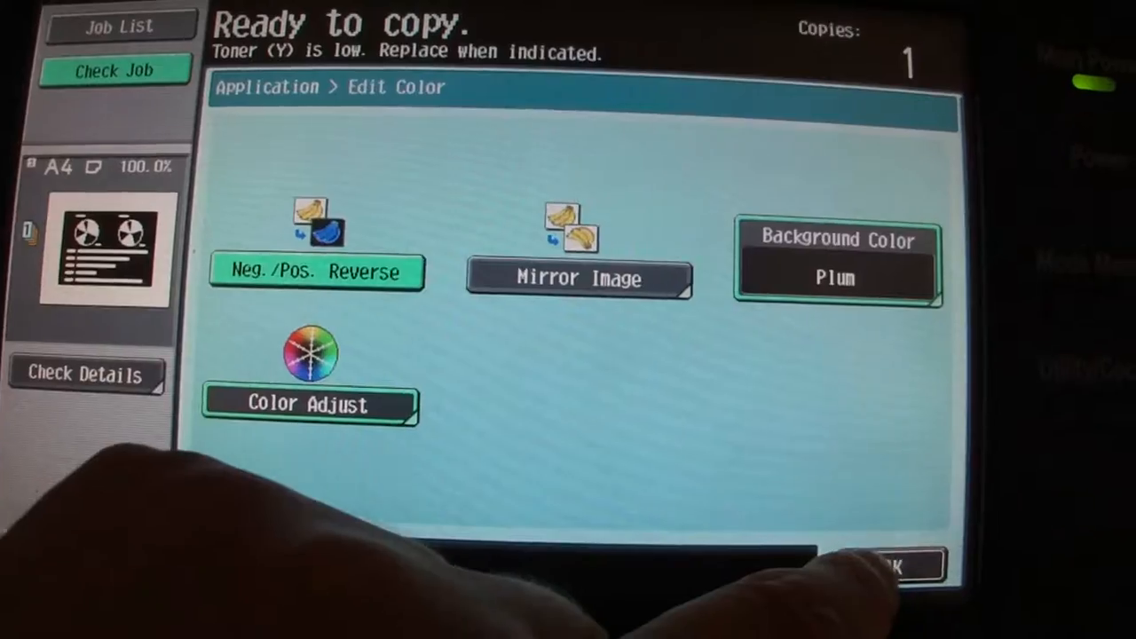
Confirm the colour edits, review the Zoom options and return to Basic at Full Color, A4, 100%
{"action": "left_click", "coordinate": [896, 564]}
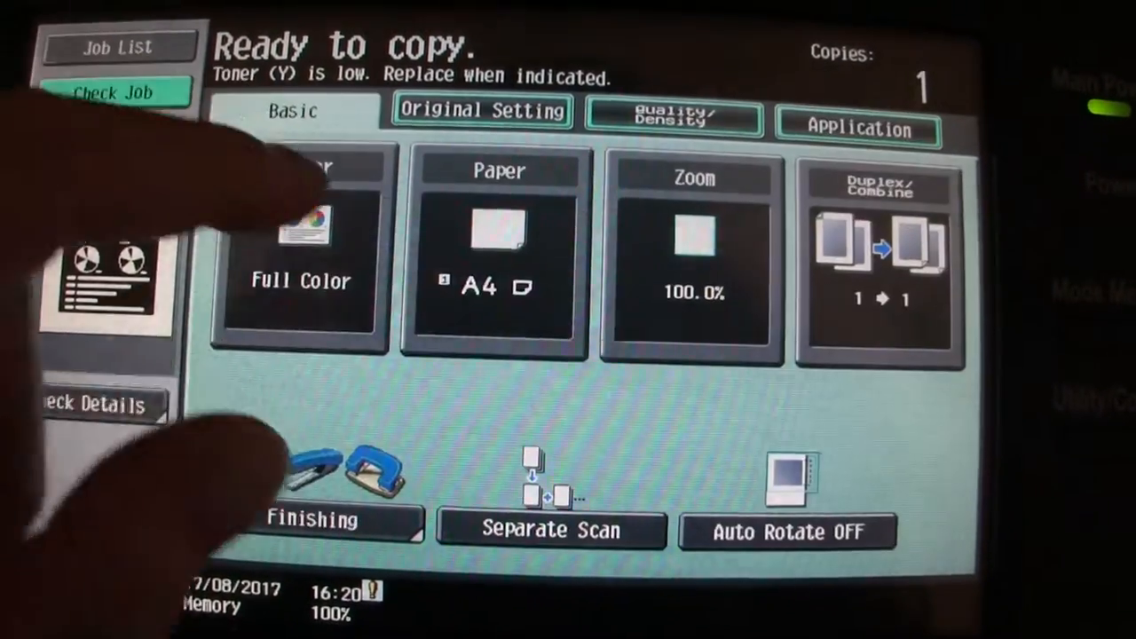
{"action": "left_click", "coordinate": [694, 258]}
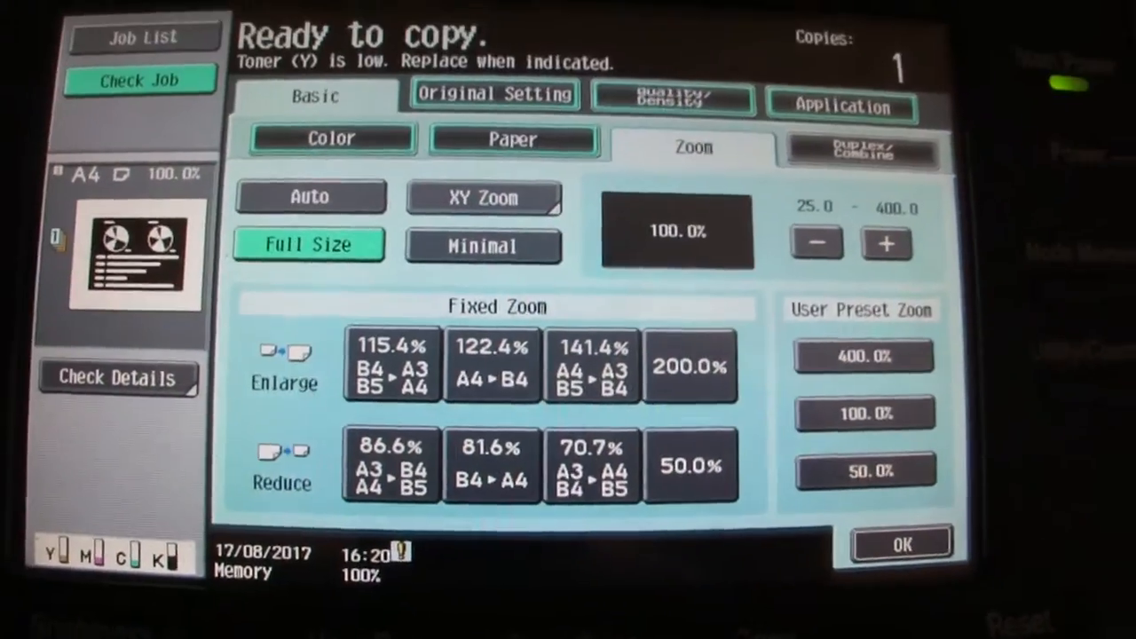
{"action": "left_click", "coordinate": [483, 197]}
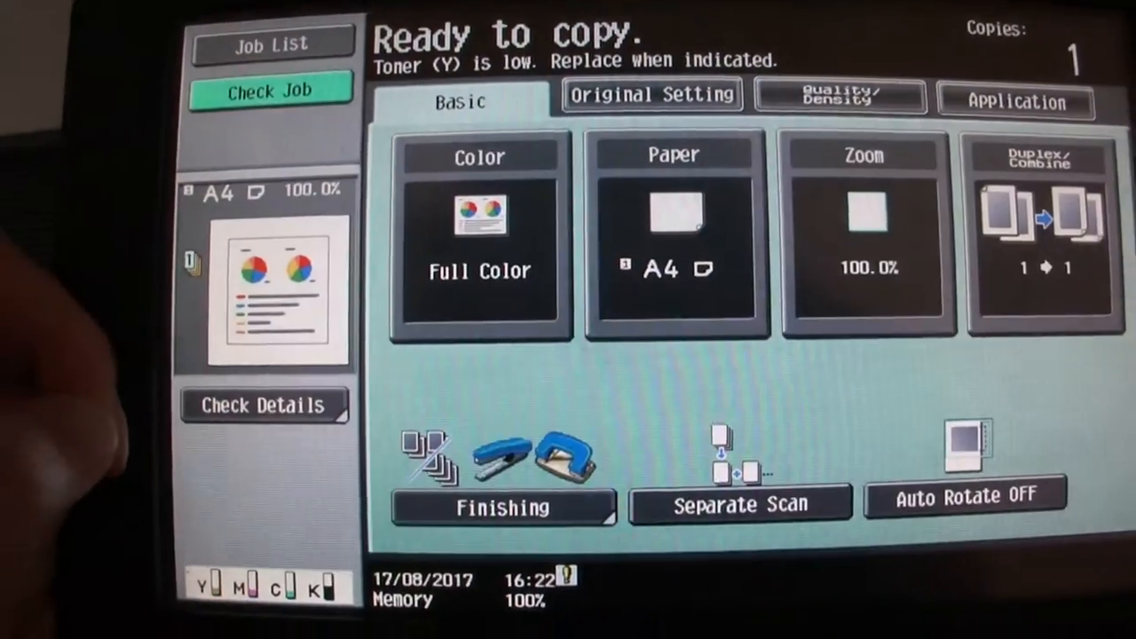
Check the paper tray and original size settings, then reach Background Removal under Quality/Density
{"action": "left_click", "coordinate": [674, 229]}
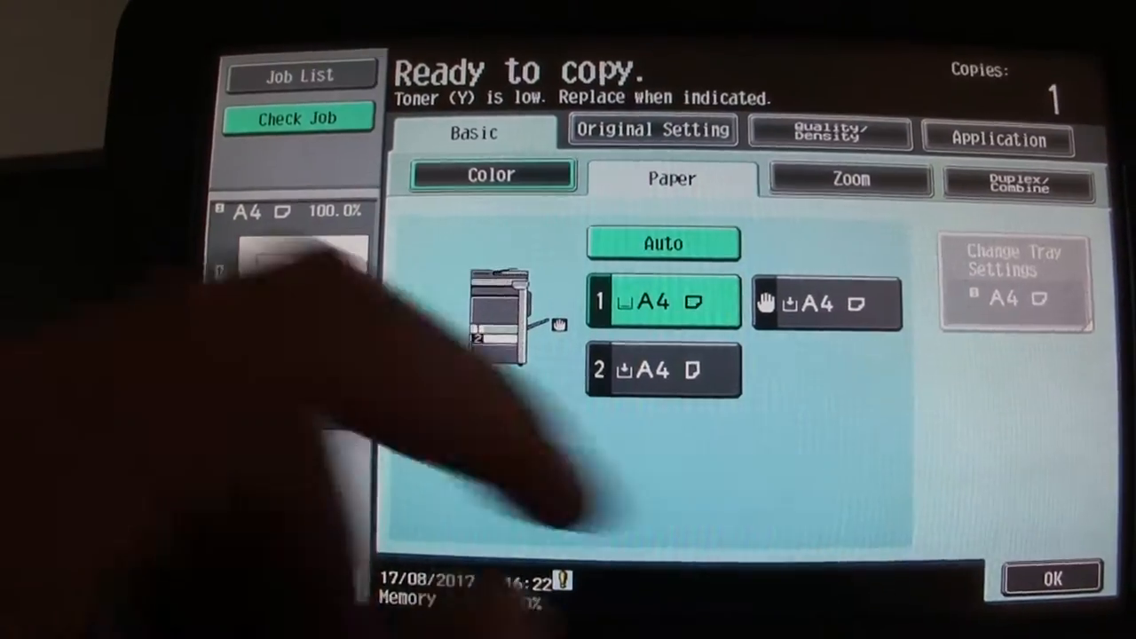
{"action": "left_click", "coordinate": [651, 130]}
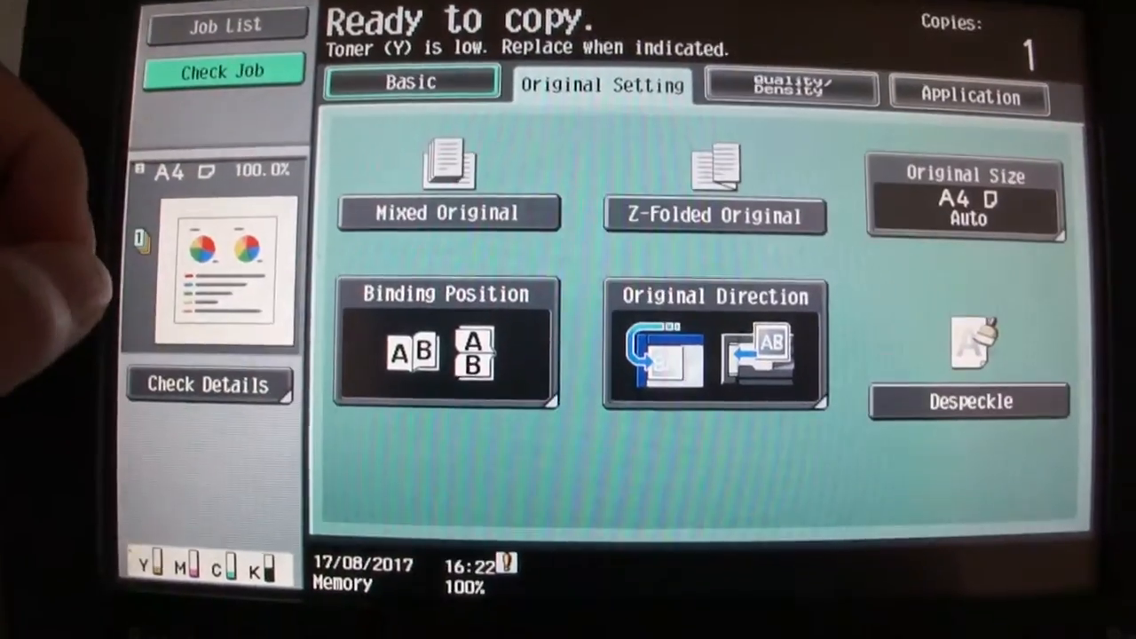
{"action": "left_click", "coordinate": [966, 197]}
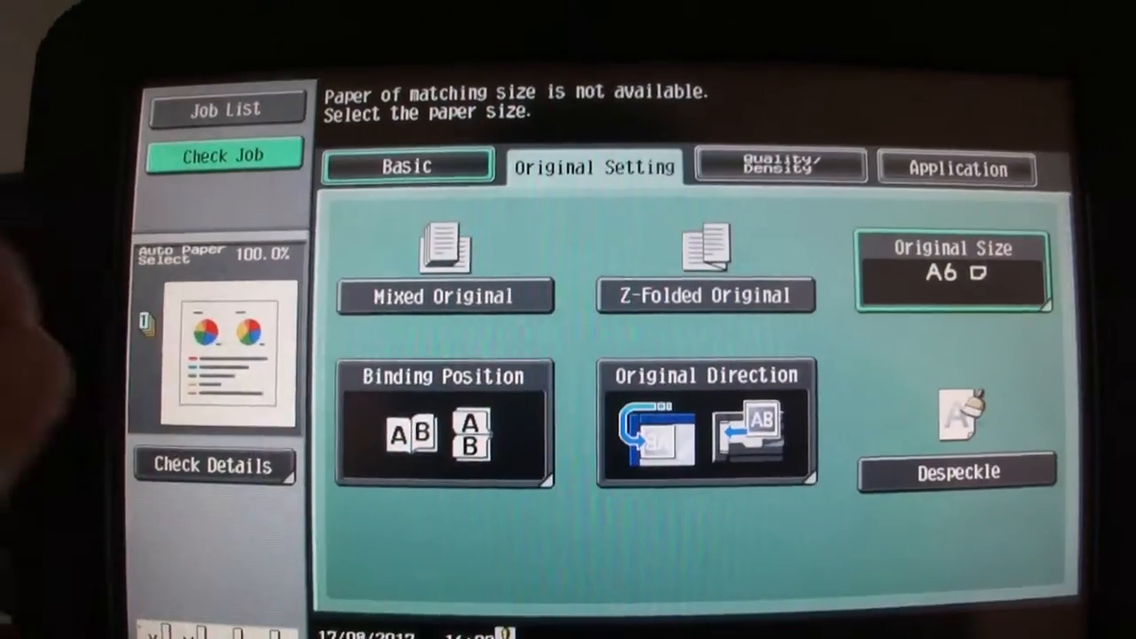
{"action": "left_click", "coordinate": [409, 165]}
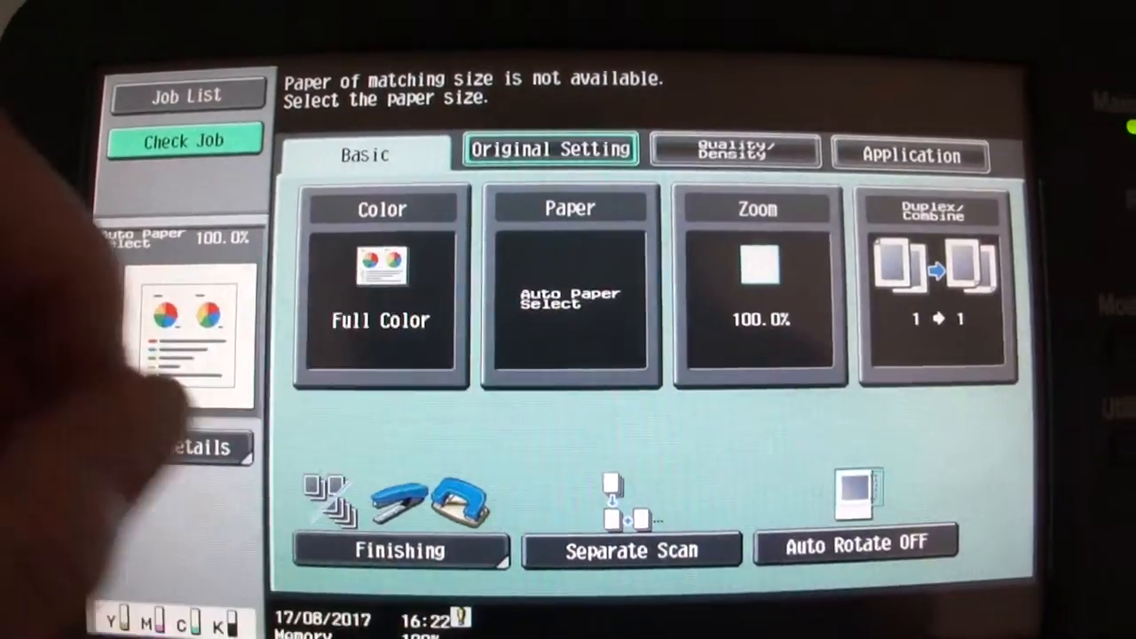
{"action": "left_click", "coordinate": [570, 293]}
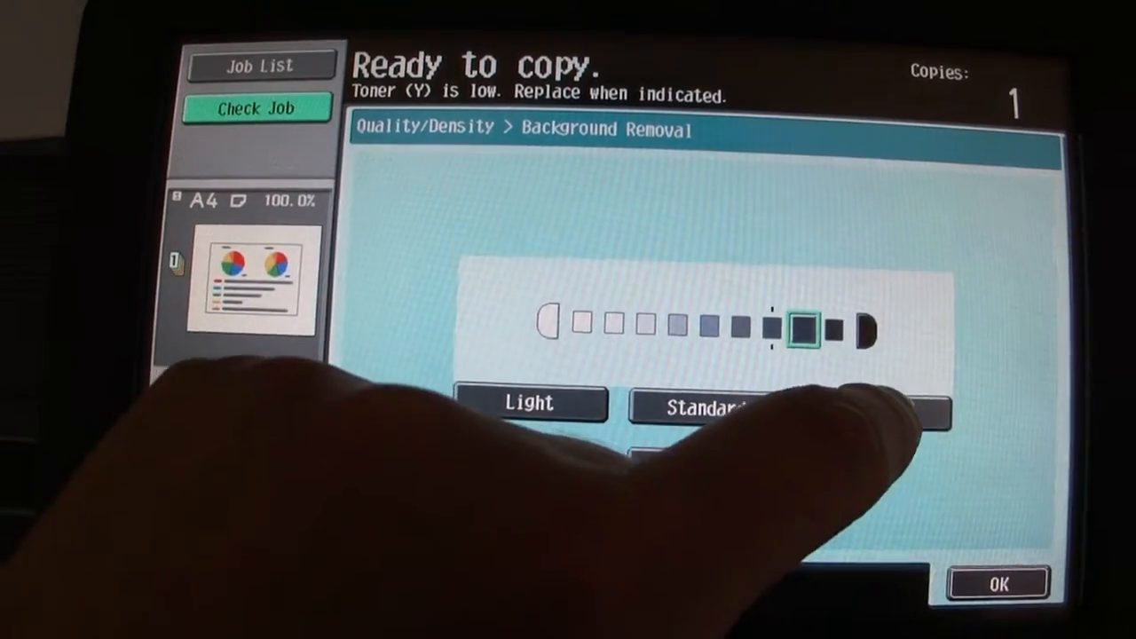
Set the background colour to Forest Green via Application > Edit Color, then move on to Color Adjust
{"action": "left_click", "coordinate": [998, 586]}
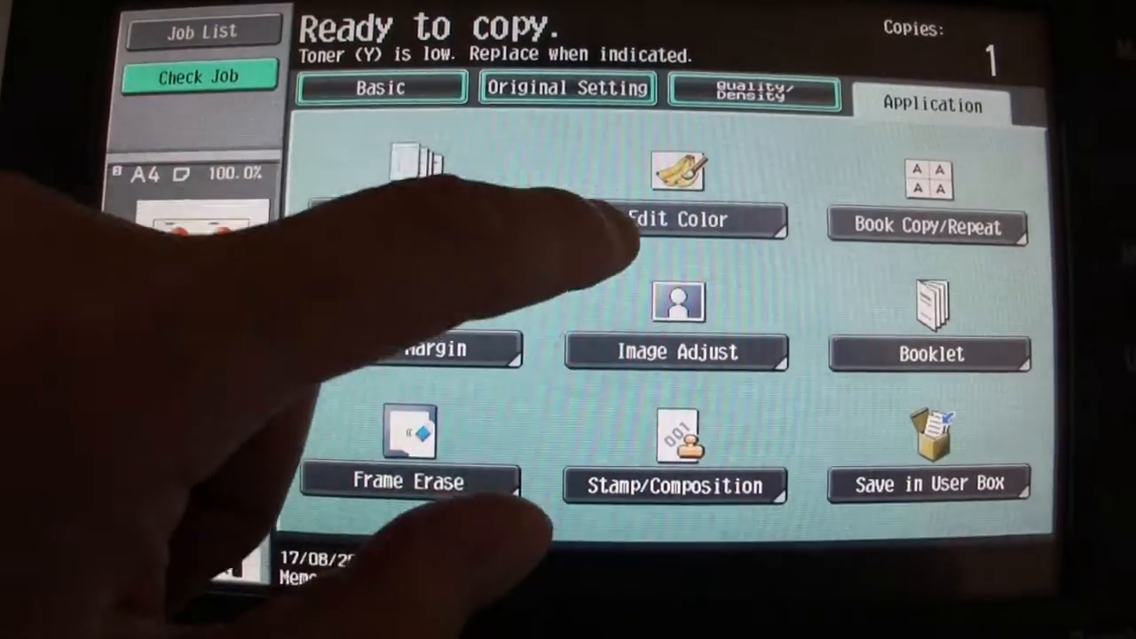
{"action": "left_click", "coordinate": [678, 220]}
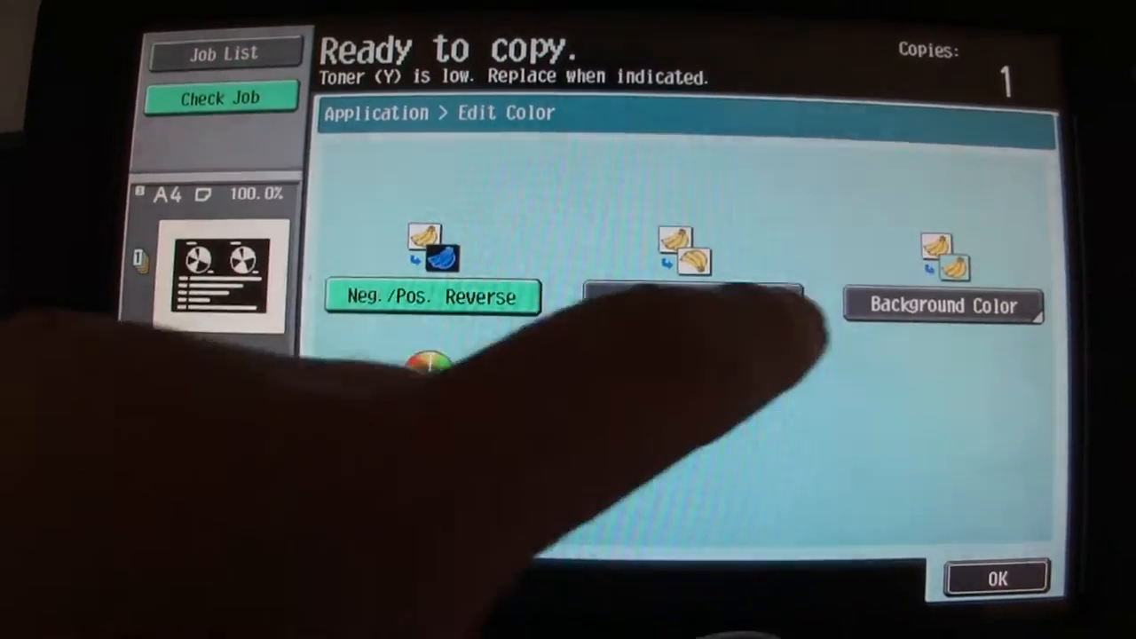
{"action": "left_click", "coordinate": [943, 306]}
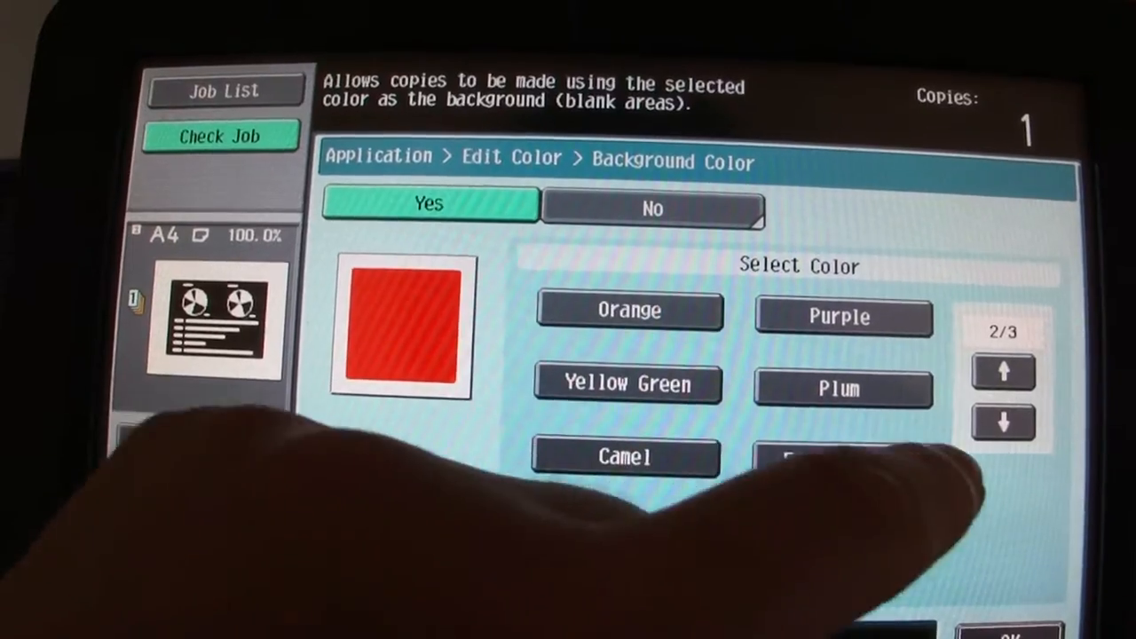
{"action": "left_click", "coordinate": [813, 437]}
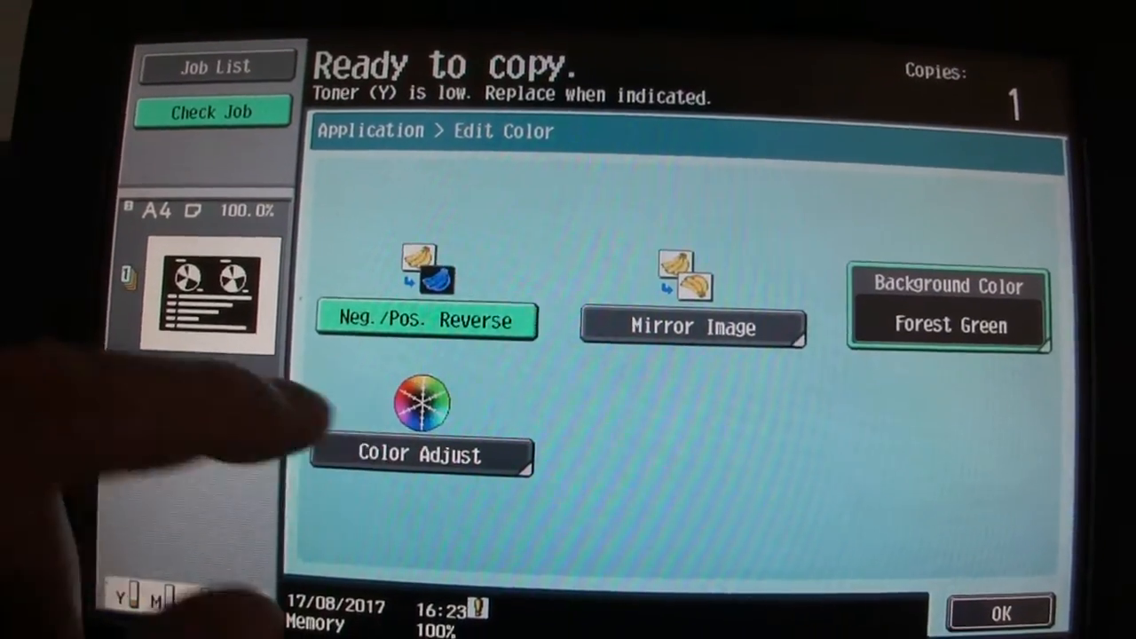
{"action": "left_click", "coordinate": [422, 455]}
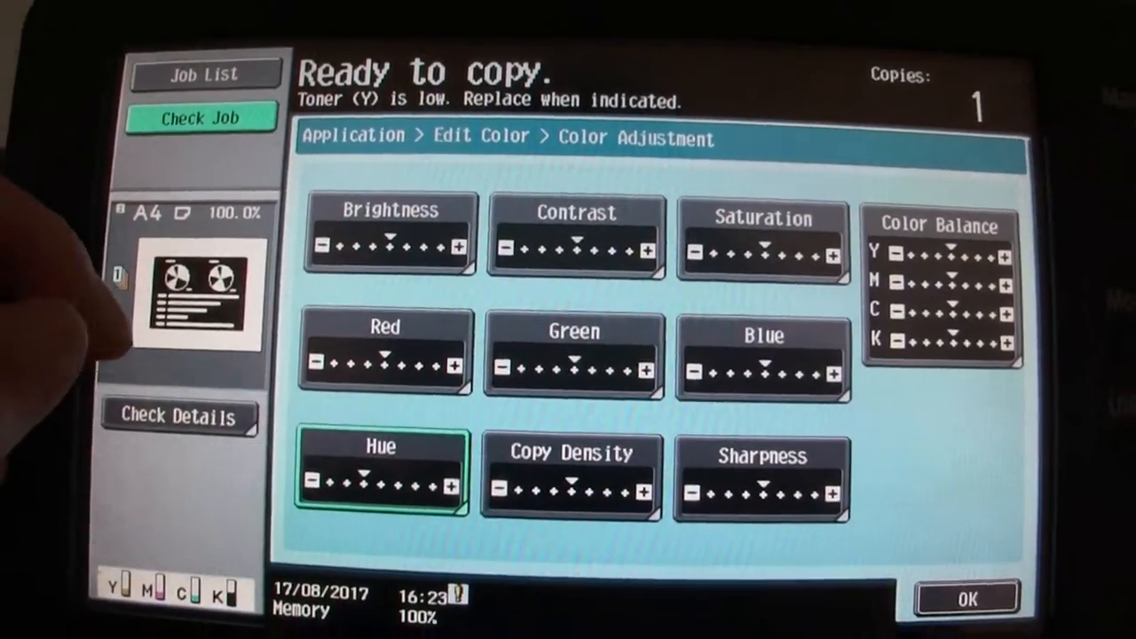
Raise contrast and saturation, then go into the Color Balance settings
{"action": "left_click", "coordinate": [575, 234]}
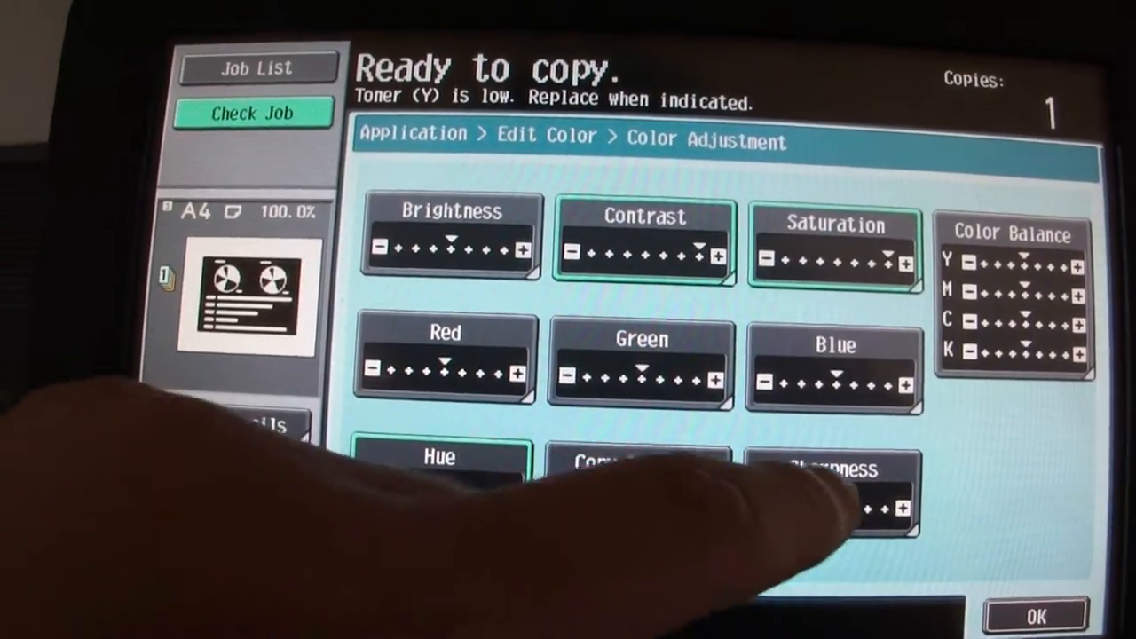
{"action": "left_click", "coordinate": [831, 470]}
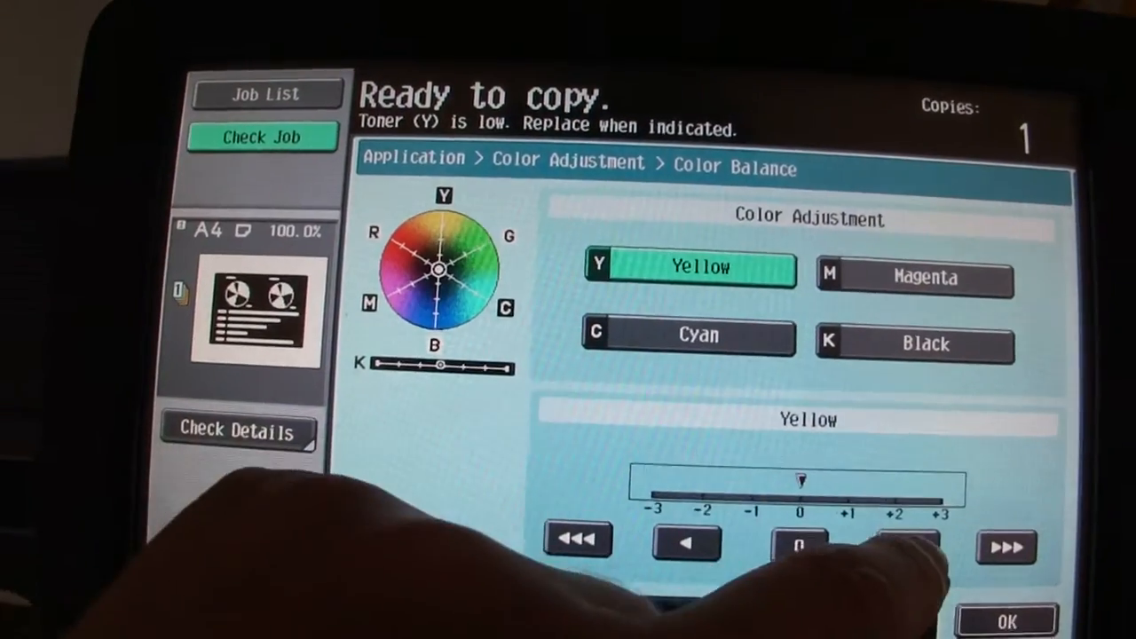
Adjust the yellow and magenta colour balance, confirm it, and return to Basic for zoom
{"action": "left_click", "coordinate": [914, 277]}
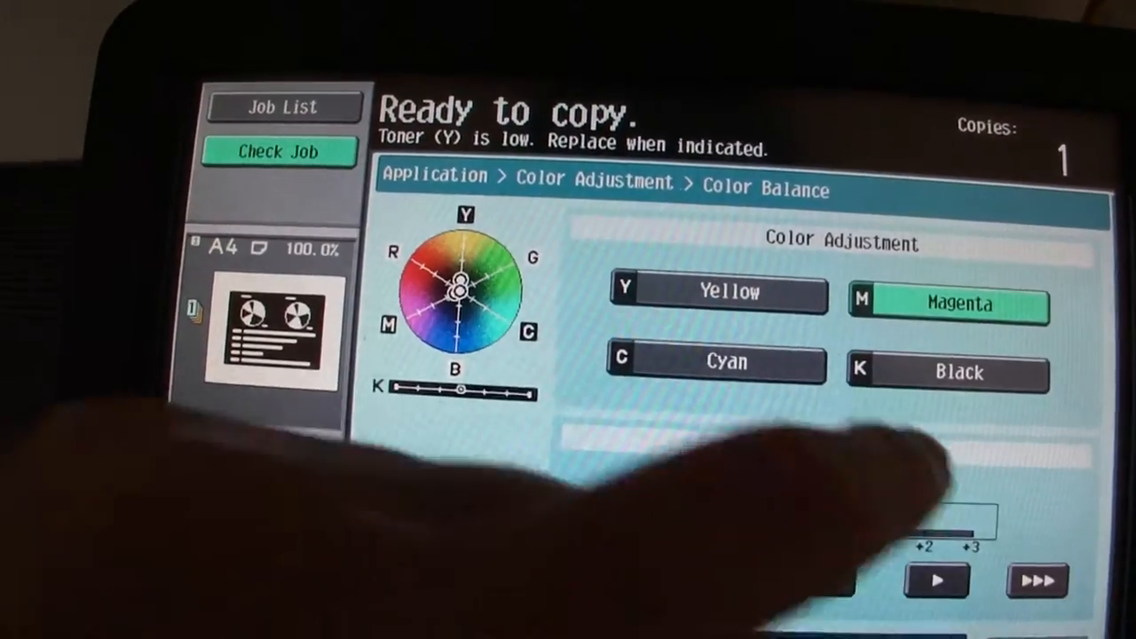
{"action": "left_click", "coordinate": [717, 362]}
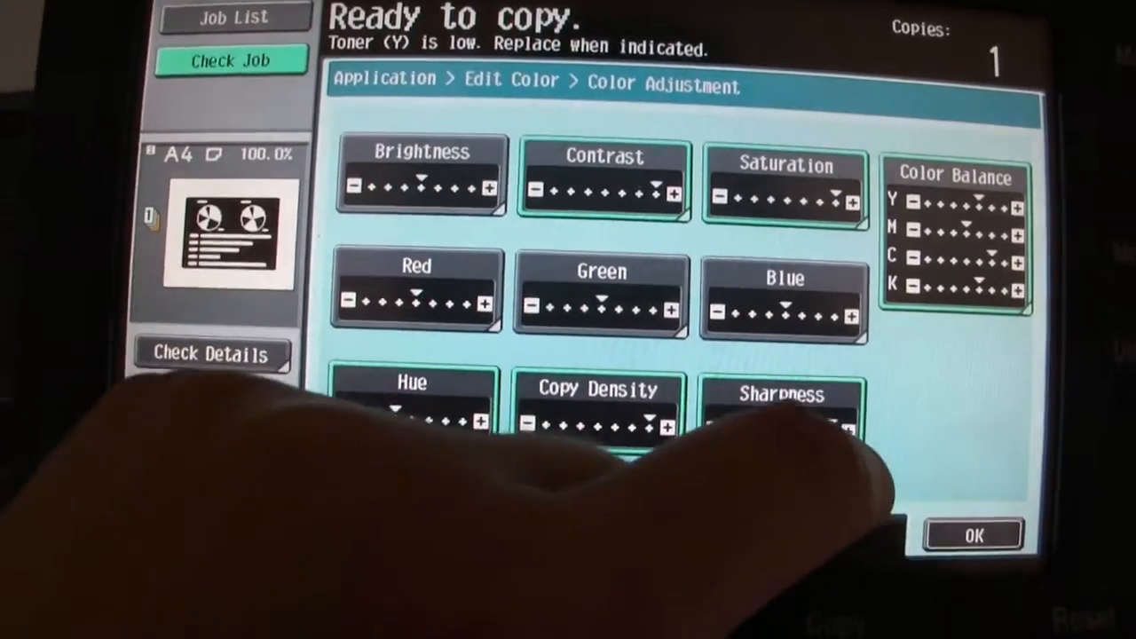
{"action": "left_click", "coordinate": [973, 536]}
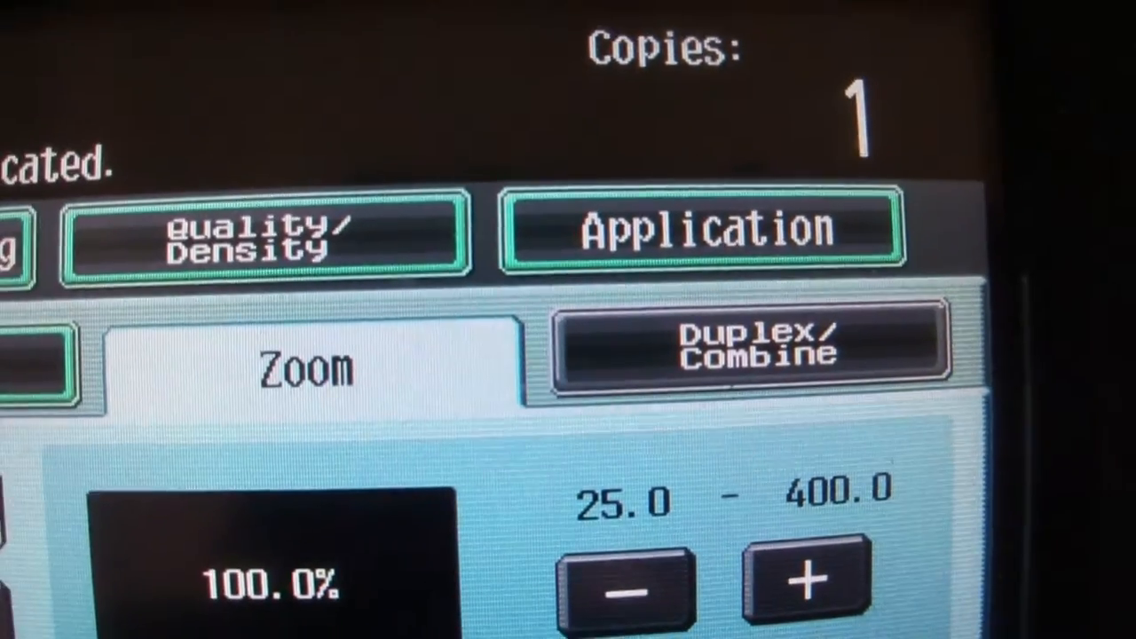
Enter a custom XY zoom of 350.0% and confirm it for the Full Color A4 copy
{"action": "left_click", "coordinate": [305, 367]}
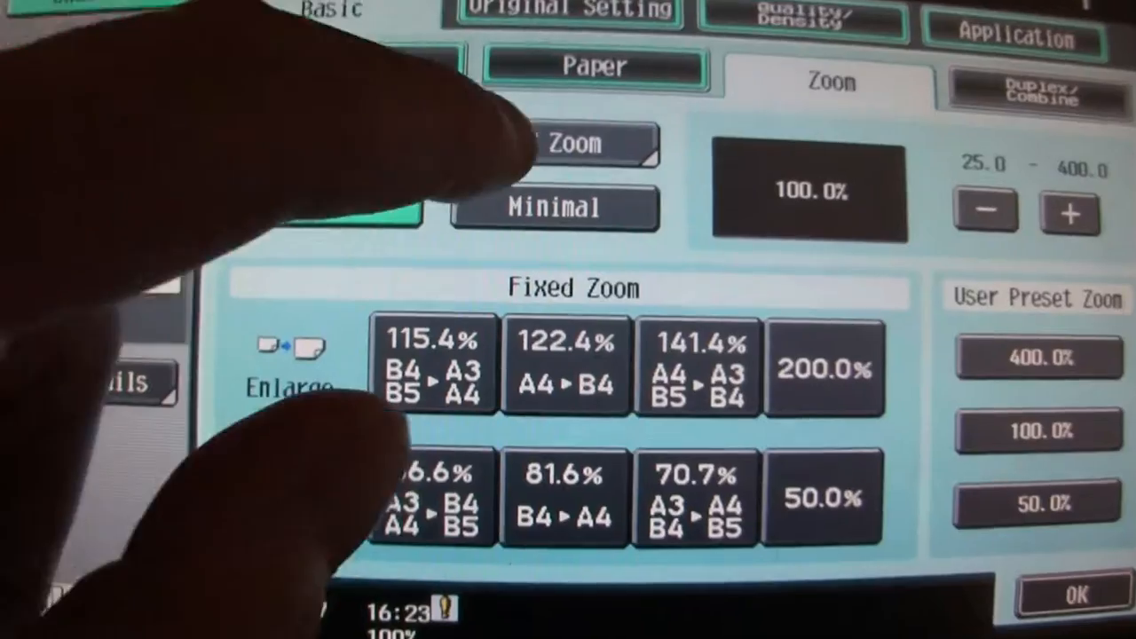
{"action": "left_click", "coordinate": [572, 144]}
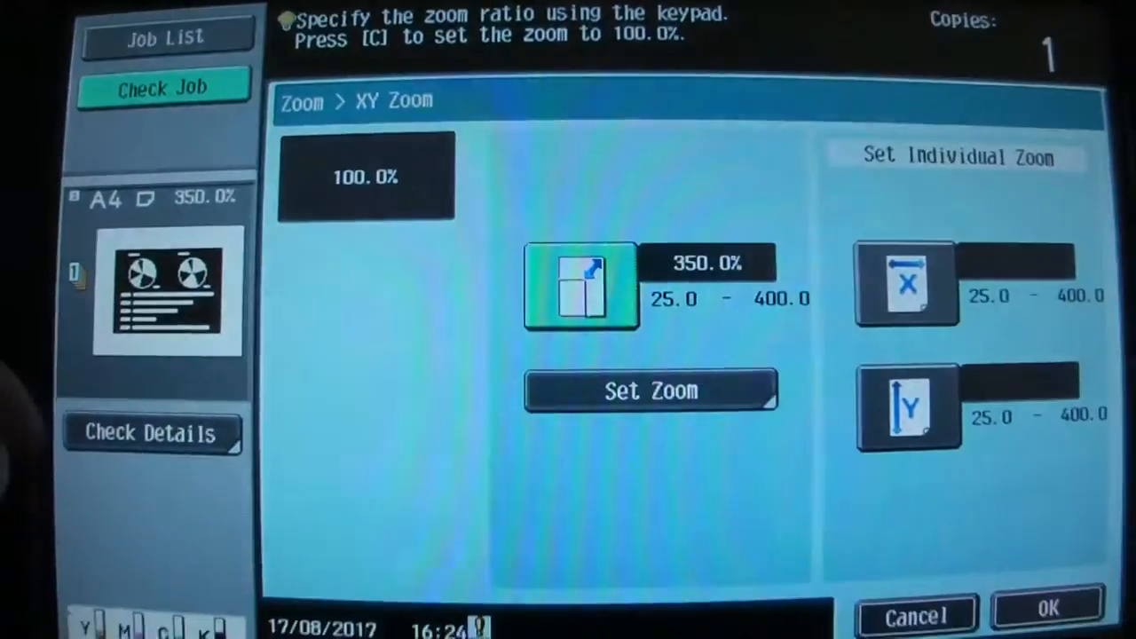
{"action": "left_click", "coordinate": [1047, 611]}
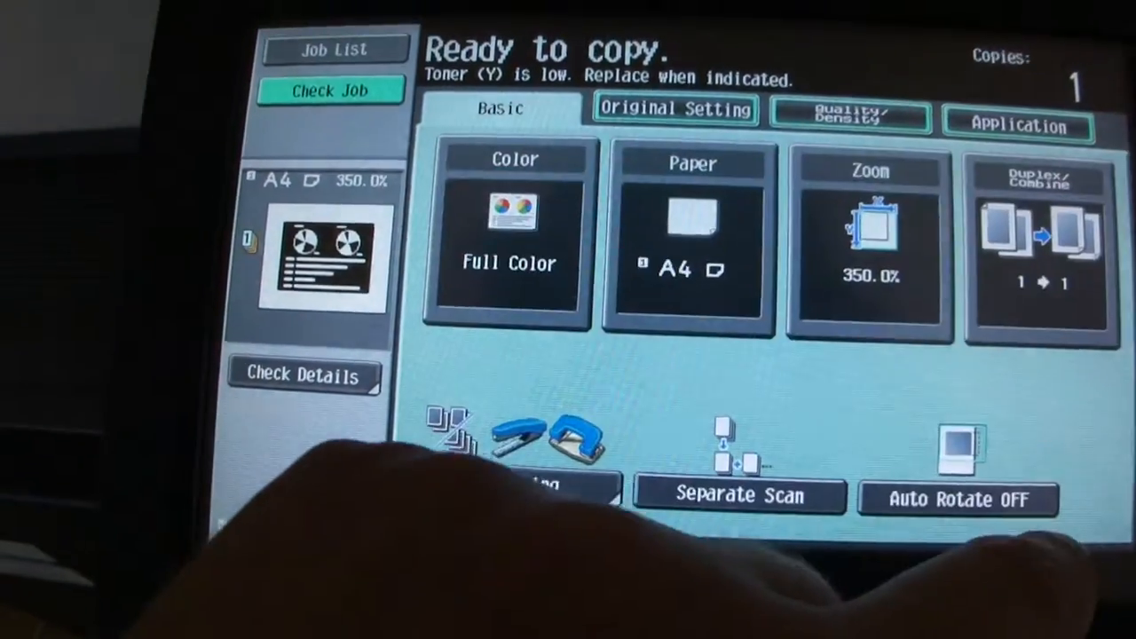